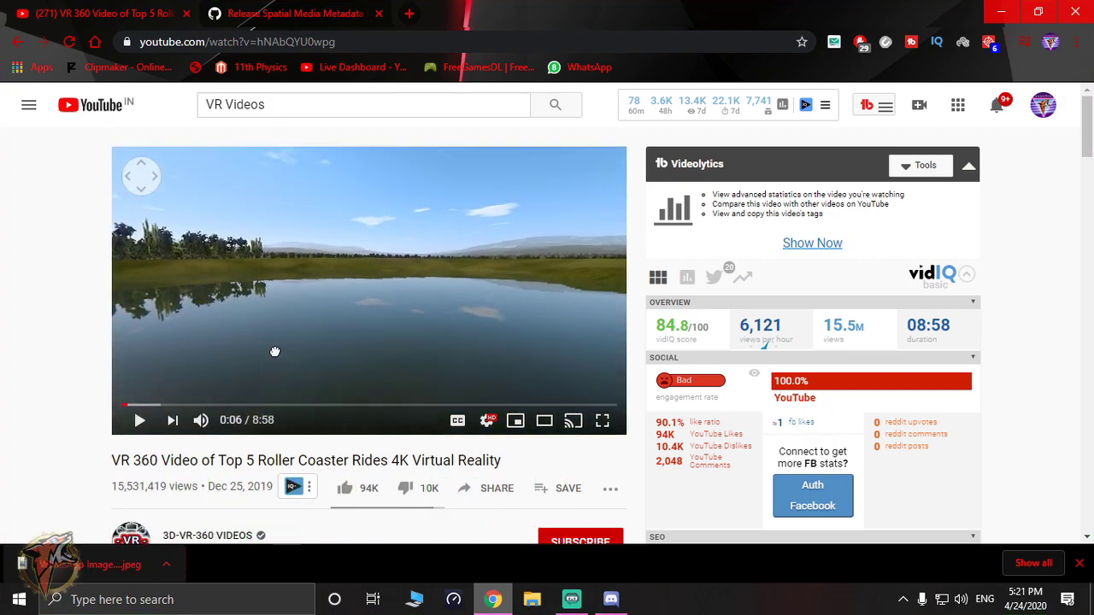
Drag around the 360 roller coaster scene to look at it, then pause the video.
{"action": "left_click_drag", "start_coordinate": [275, 350], "coordinate": [287, 276]}
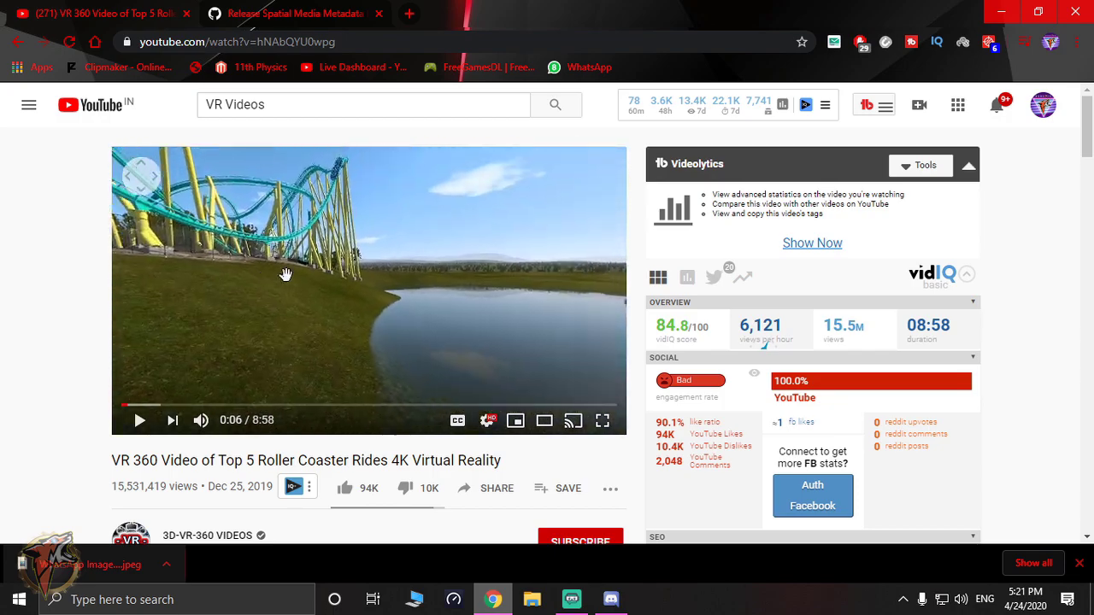
{"action": "left_click_drag", "start_coordinate": [287, 275], "coordinate": [321, 251]}
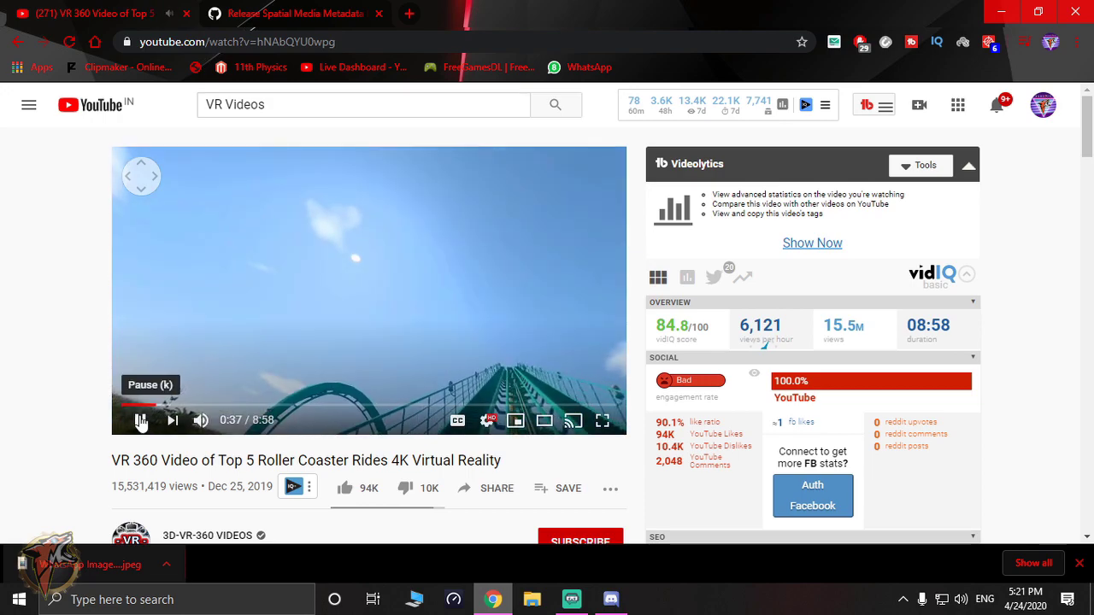
{"action": "left_click", "coordinate": [294, 13]}
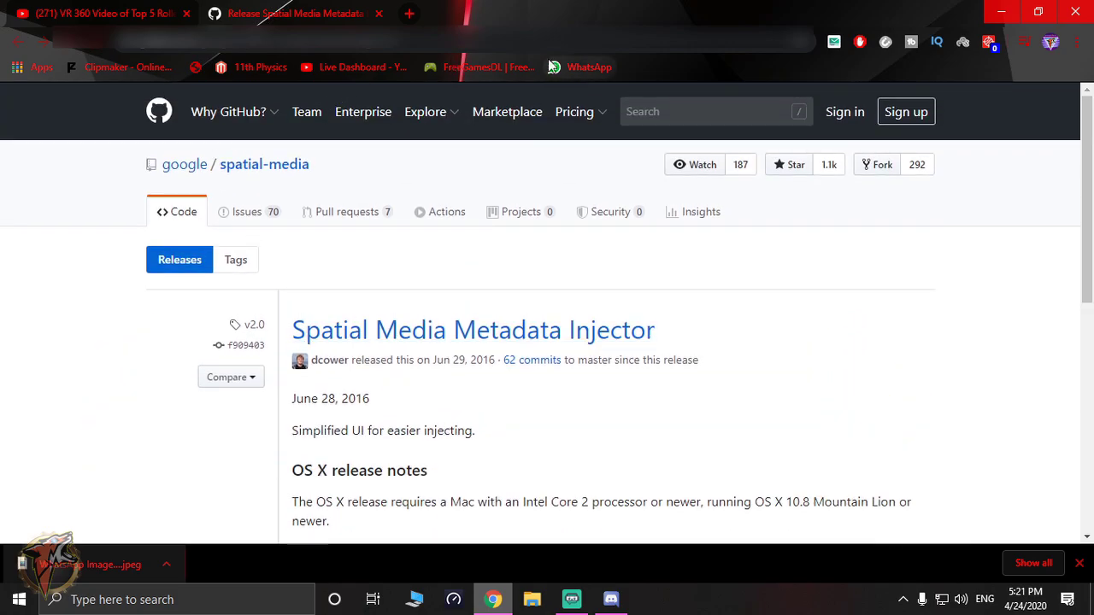
Download 360.Video.Metadata.Tool.win.zip from the release Assets and place it on the desktop.
{"action": "scroll", "scroll_direction": "down", "scroll_amount": 3}
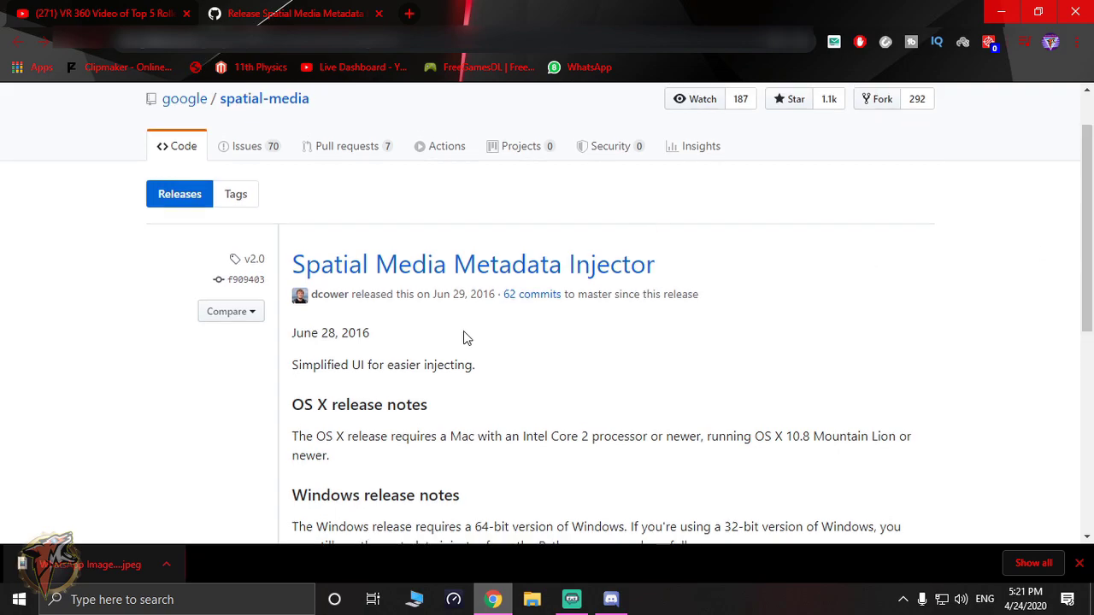
{"action": "scroll", "scroll_direction": "down", "scroll_amount": 3}
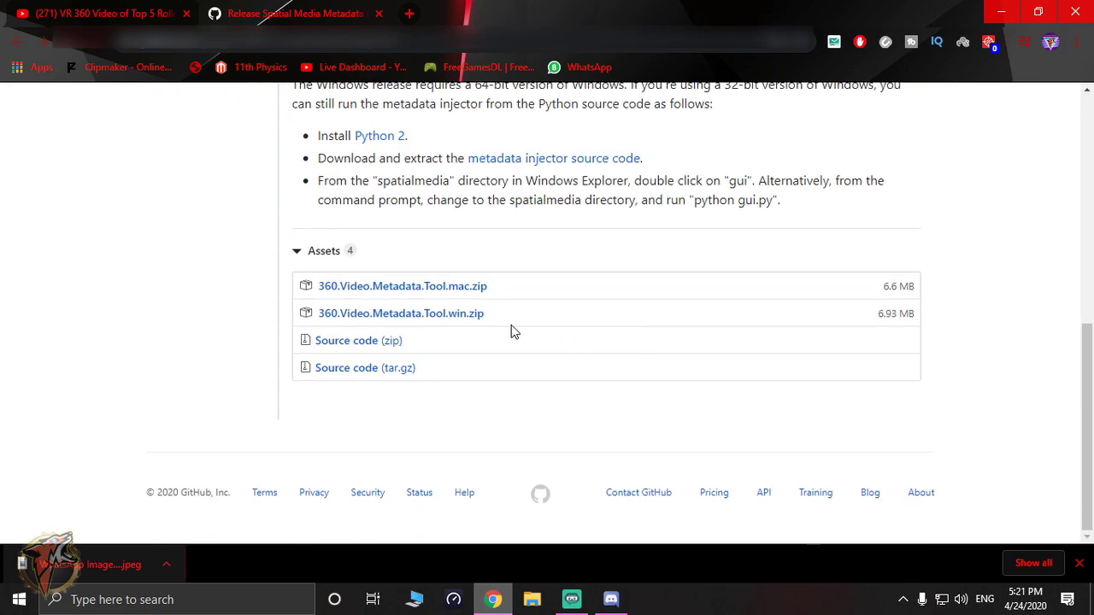
{"action": "mouse_move", "coordinate": [438, 299]}
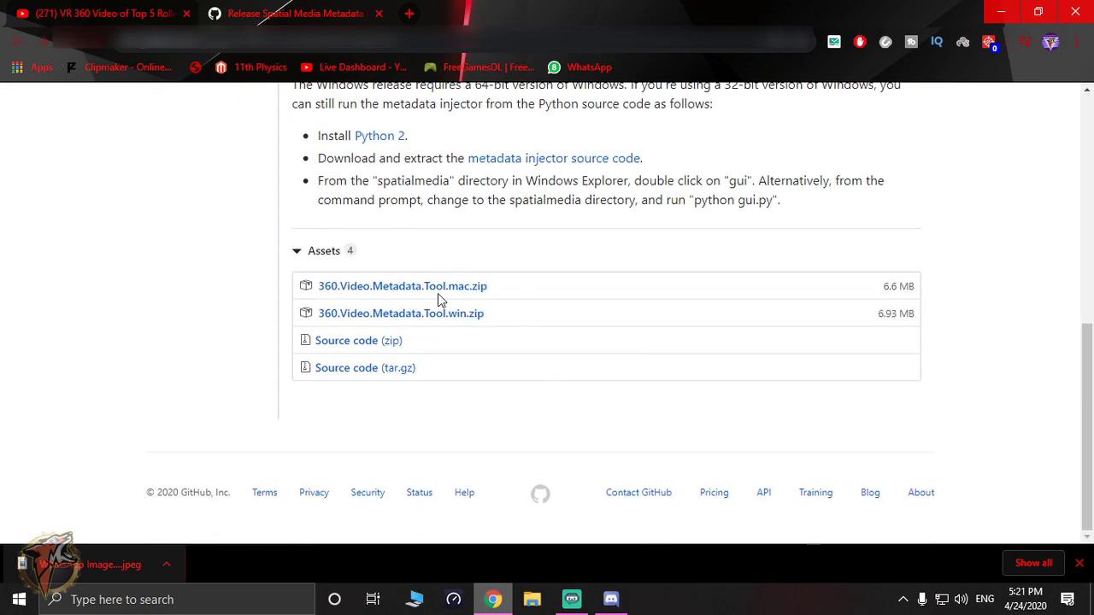
{"action": "mouse_move", "coordinate": [400, 325]}
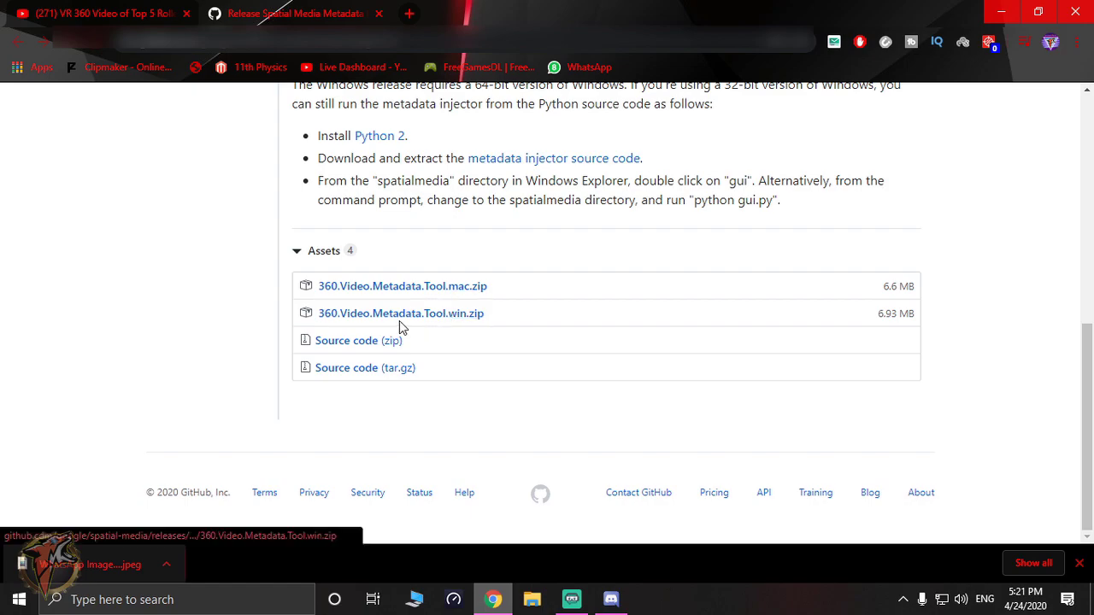
{"action": "left_click", "coordinate": [400, 313]}
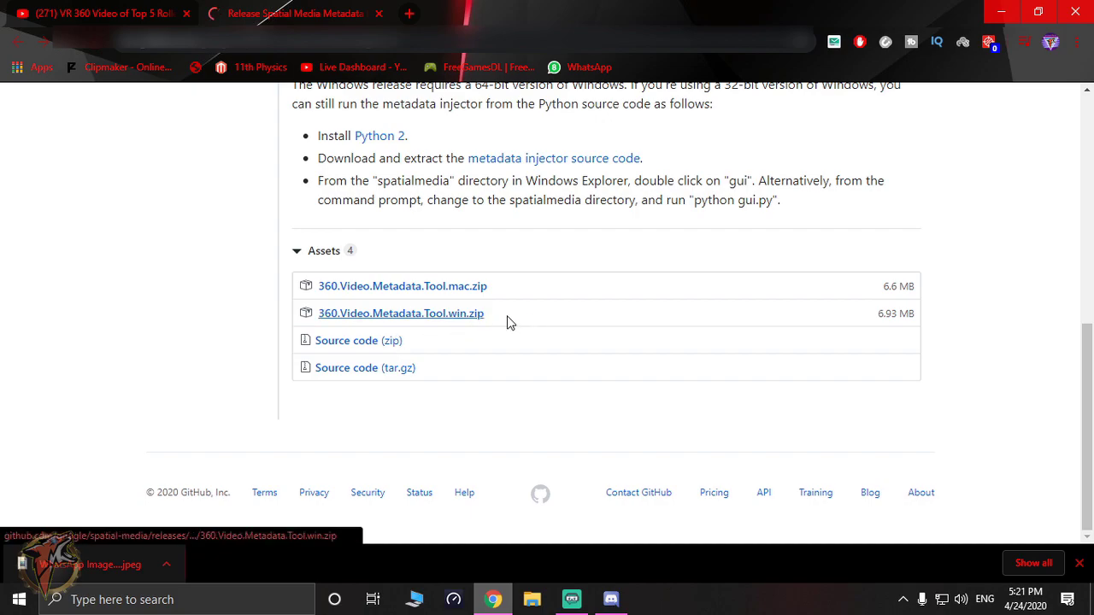
{"action": "left_click", "coordinate": [400, 313]}
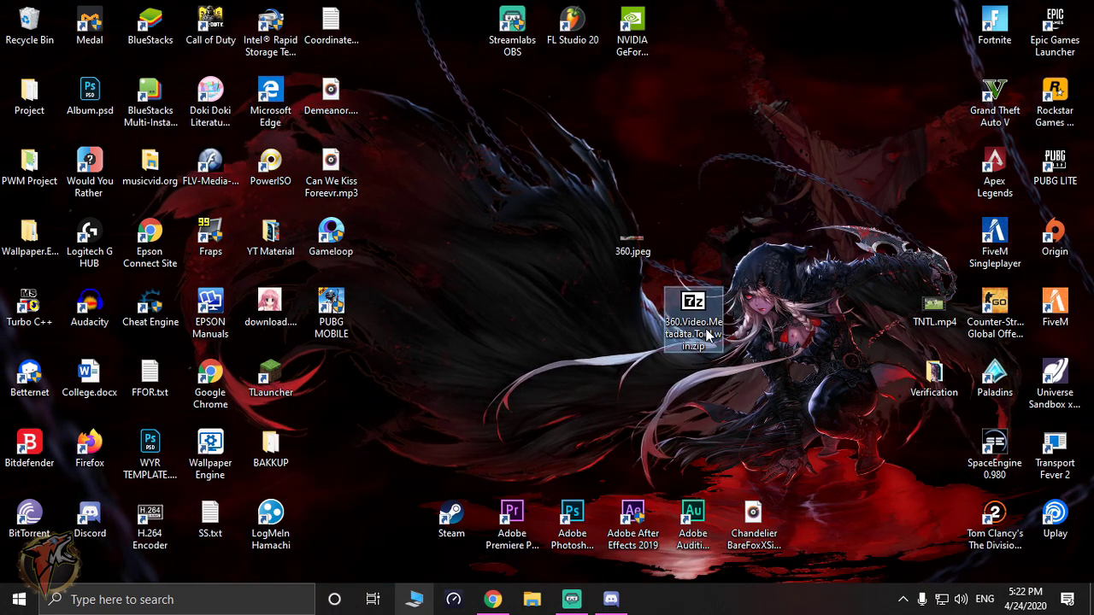
Extract Spatial Media Metadata Injector.exe from the zip to the desktop and launch it.
{"action": "double_click", "coordinate": [693, 301]}
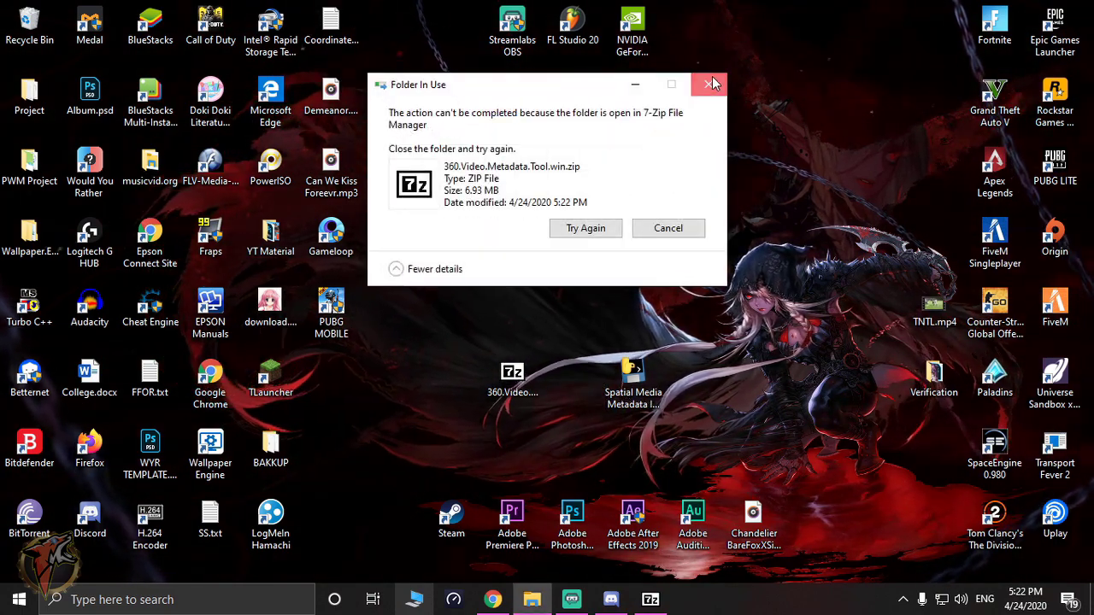
{"action": "left_click", "coordinate": [711, 83]}
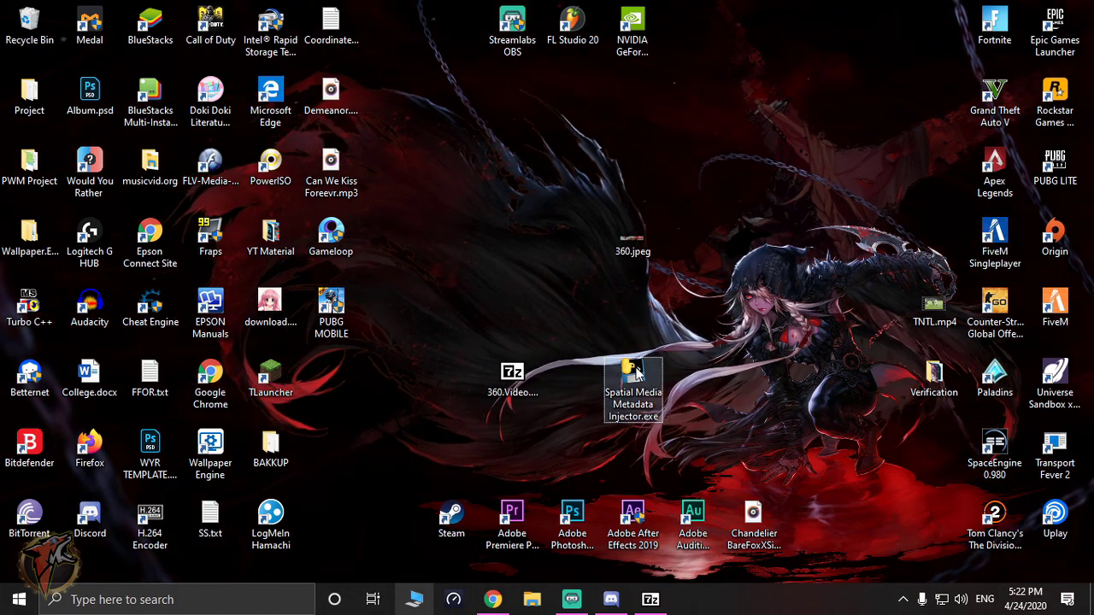
{"action": "double_click", "coordinate": [632, 369]}
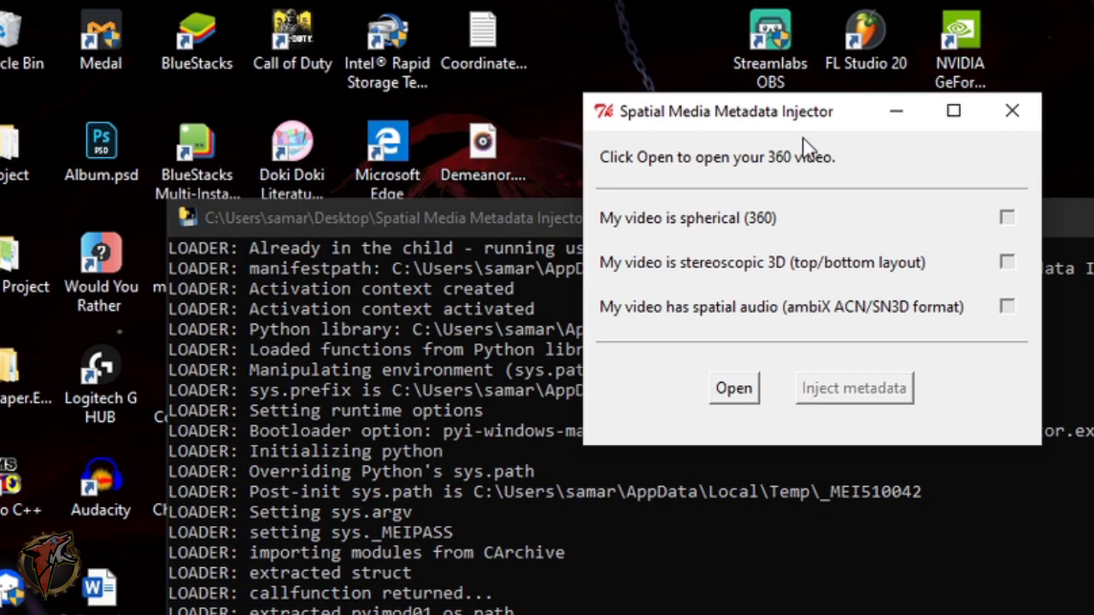
{"action": "left_click", "coordinate": [1012, 111]}
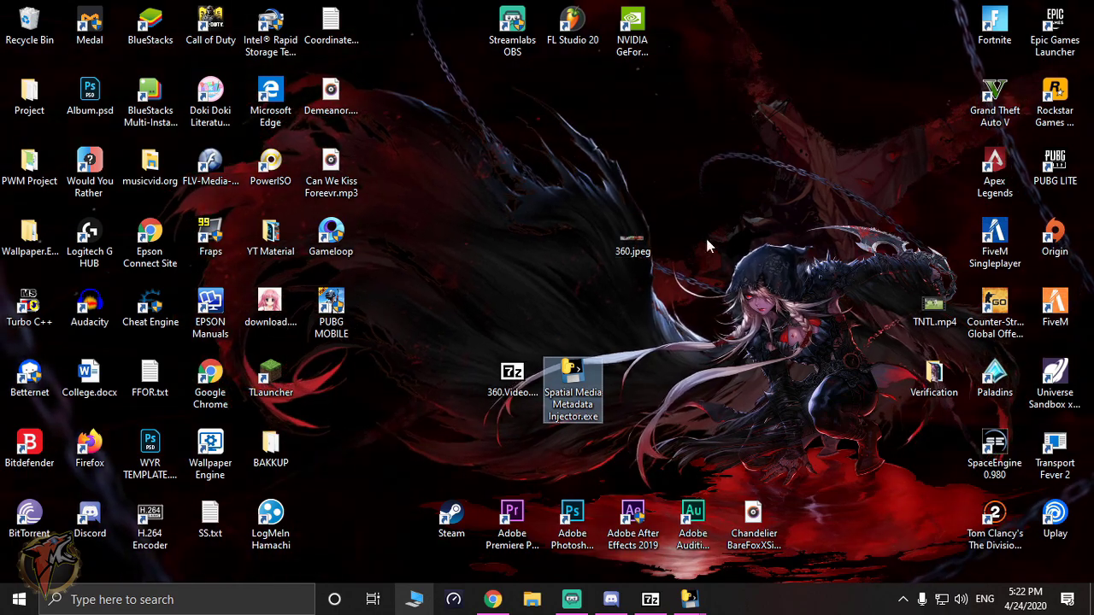
{"action": "double_click", "coordinate": [571, 385]}
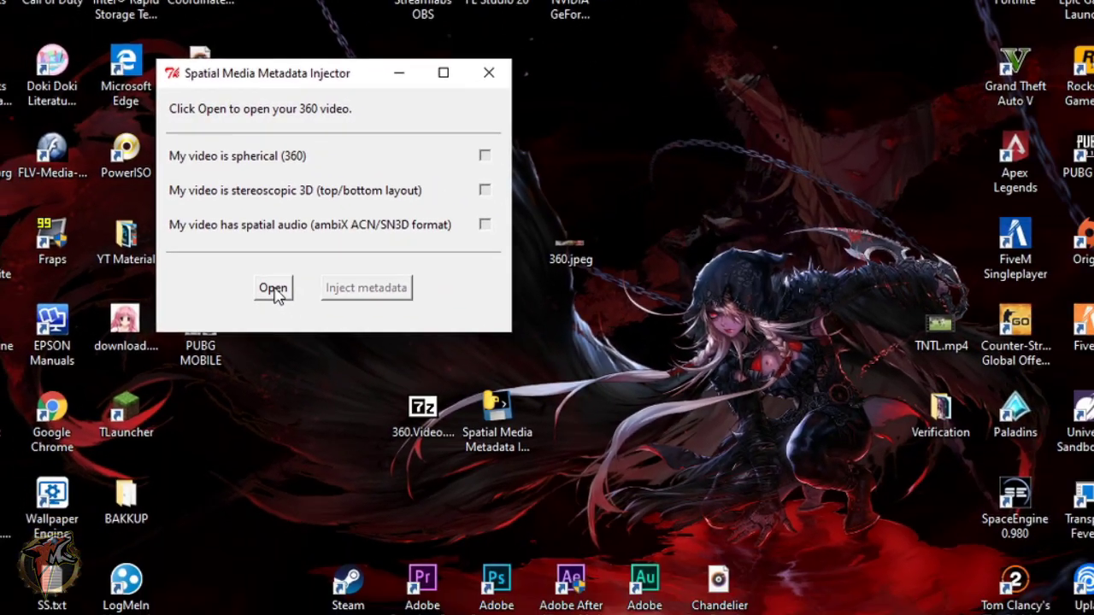
Browse the desktop for a 360 video in the injector's Open dialog and check its supported file types.
{"action": "left_click", "coordinate": [273, 288]}
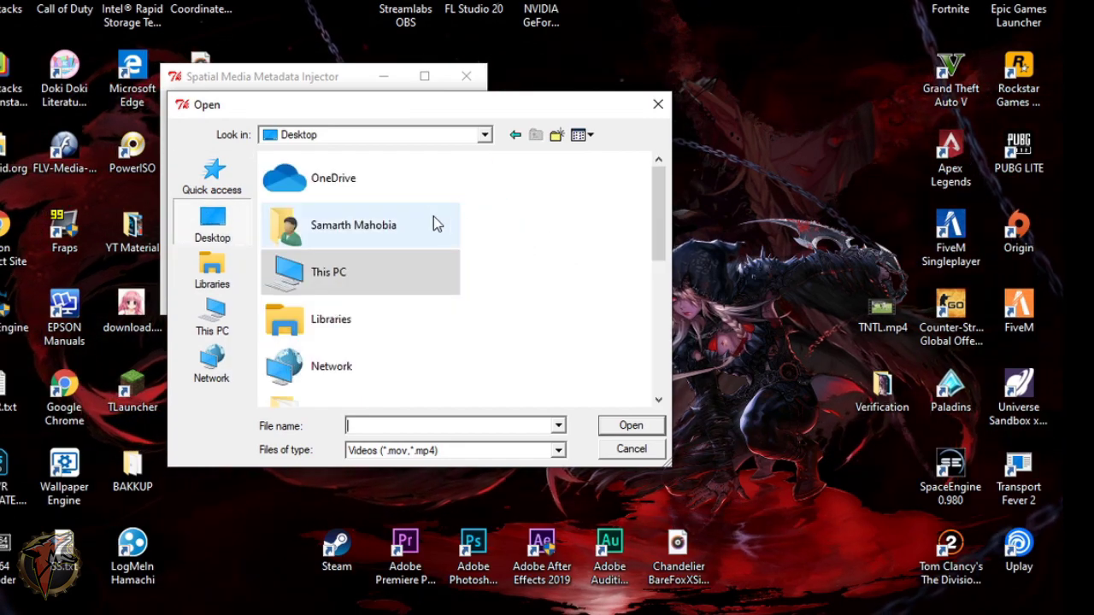
{"action": "scroll", "scroll_direction": "down", "scroll_amount": 3}
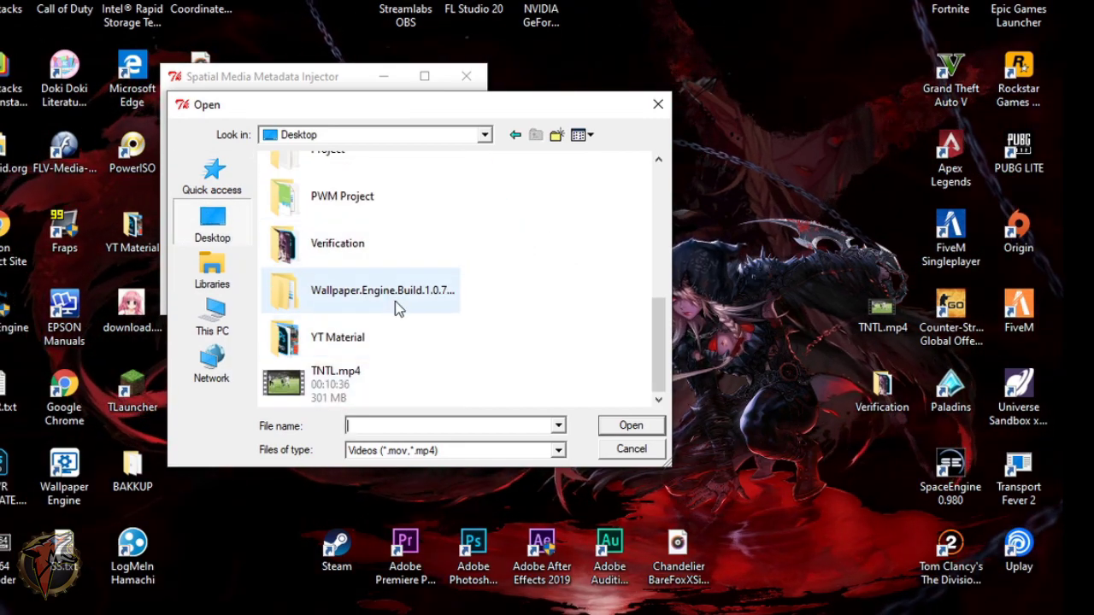
{"action": "mouse_move", "coordinate": [564, 461]}
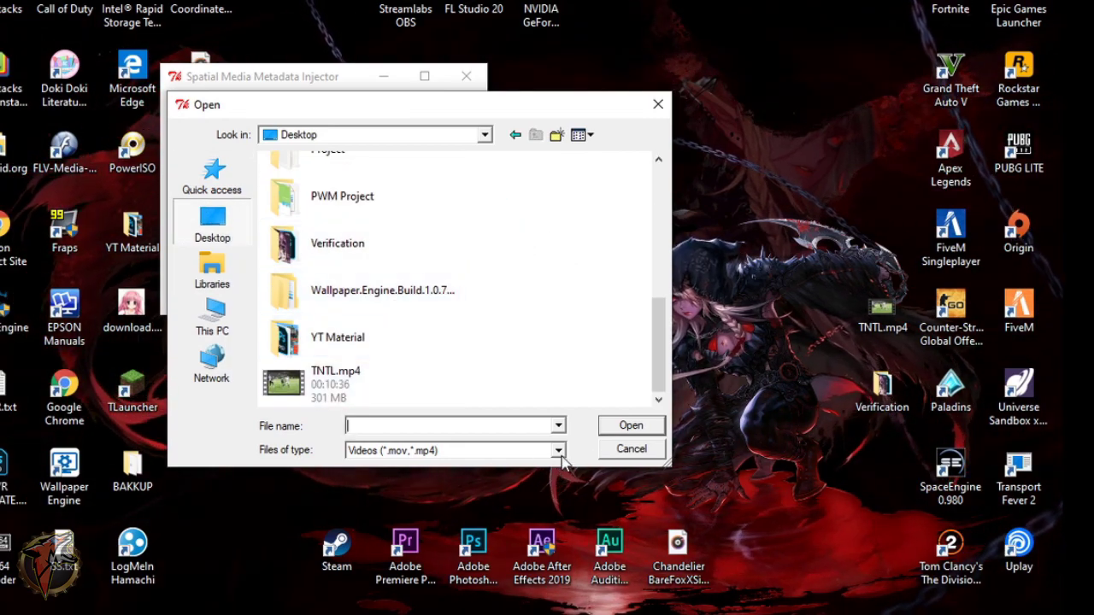
{"action": "left_click", "coordinate": [561, 449]}
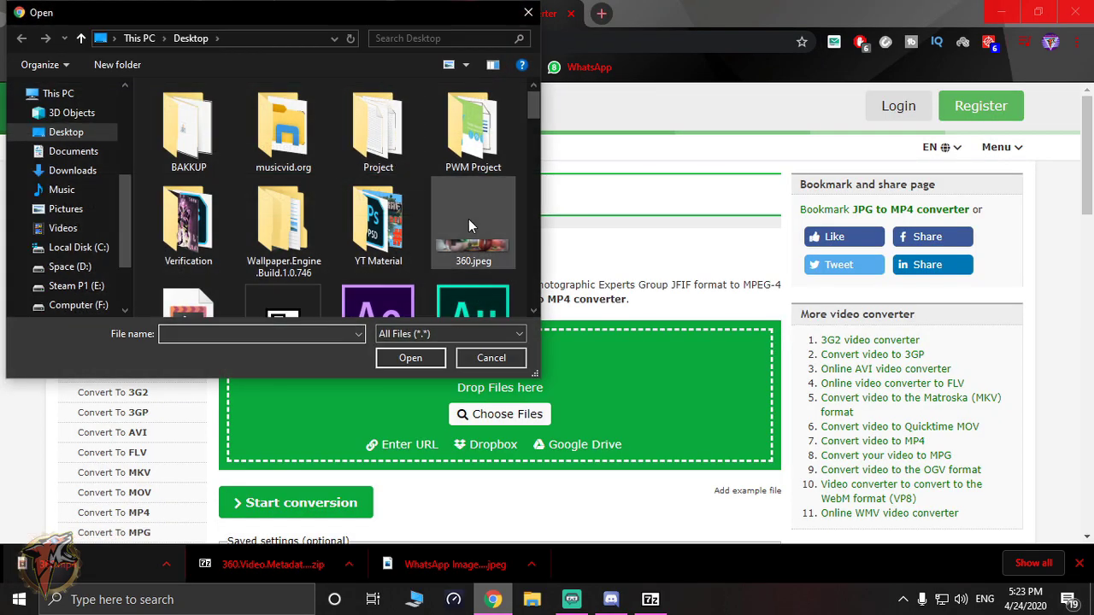
Convert 360.jpeg to MP4 on online-convert.com and save 360 (1).mp4 to the desktop.
{"action": "left_click", "coordinate": [410, 359]}
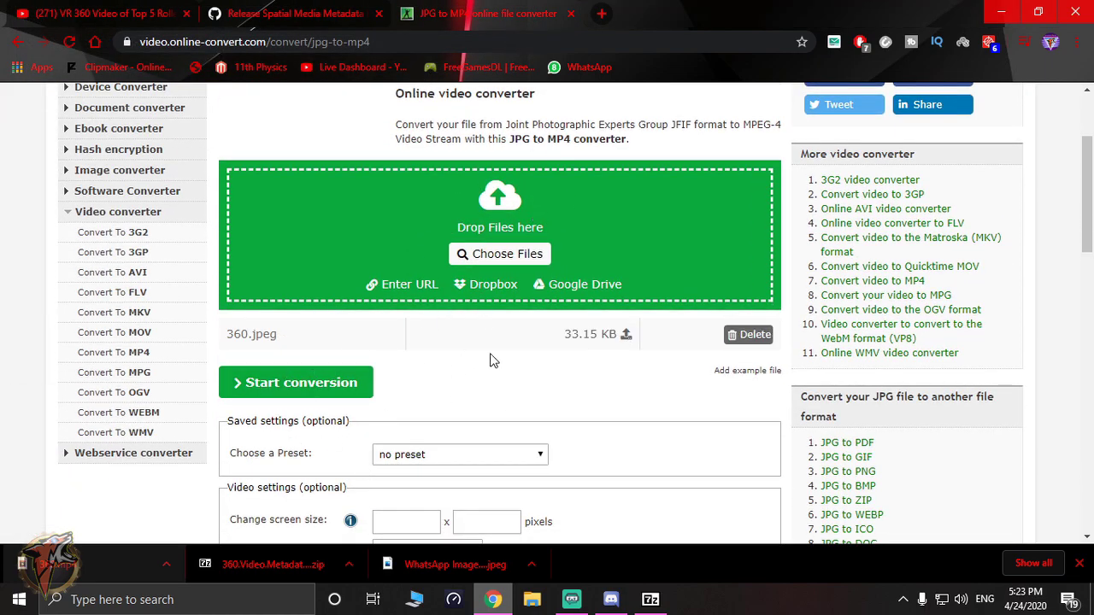
{"action": "scroll", "scroll_direction": "down", "scroll_amount": 3}
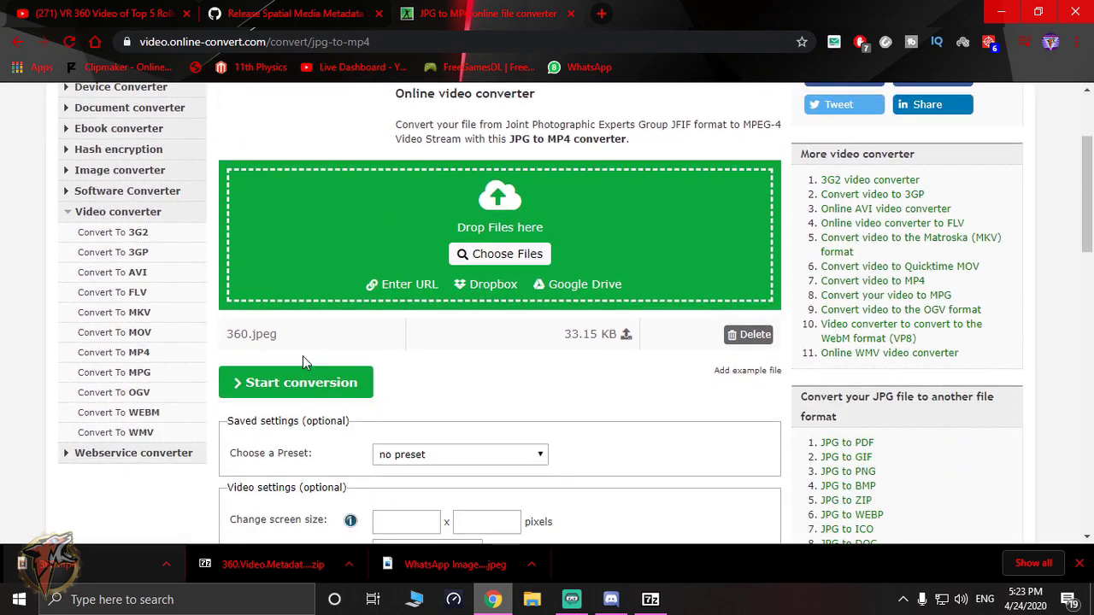
{"action": "left_click", "coordinate": [295, 383]}
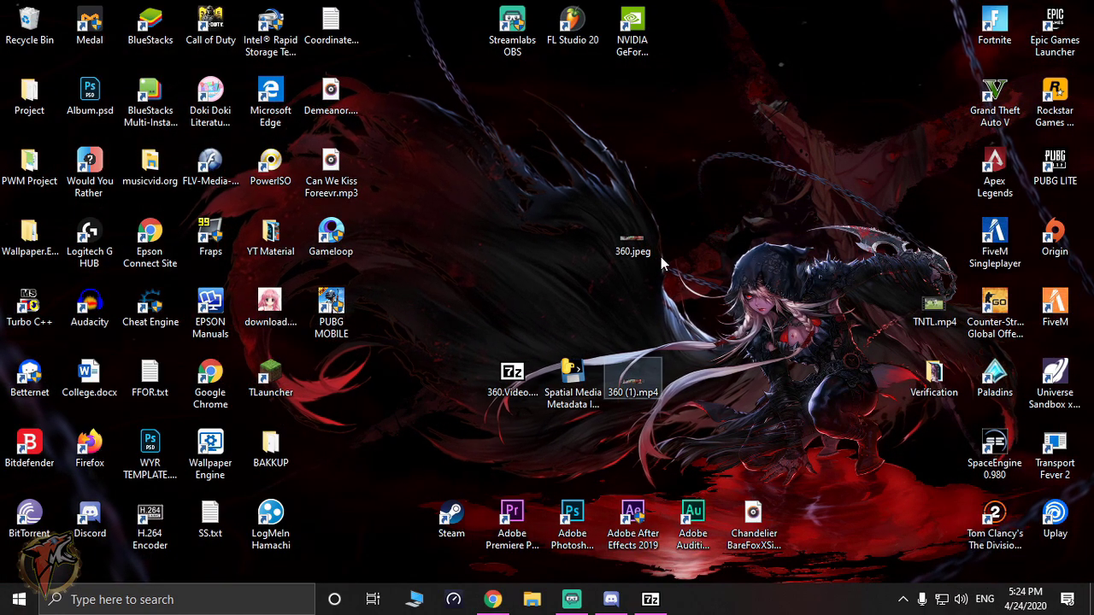
Load 360 (1).mp4, mark it spherical (360), inject metadata and save 360 (1)_injected.mp4 to the Desktop.
{"action": "double_click", "coordinate": [571, 372]}
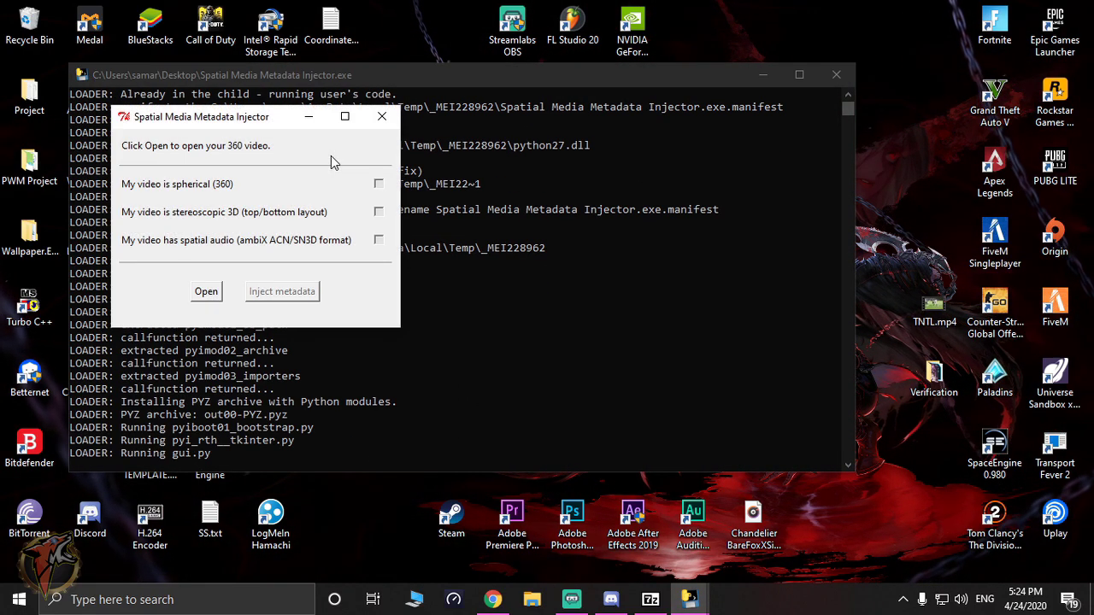
{"action": "left_click", "coordinate": [205, 290]}
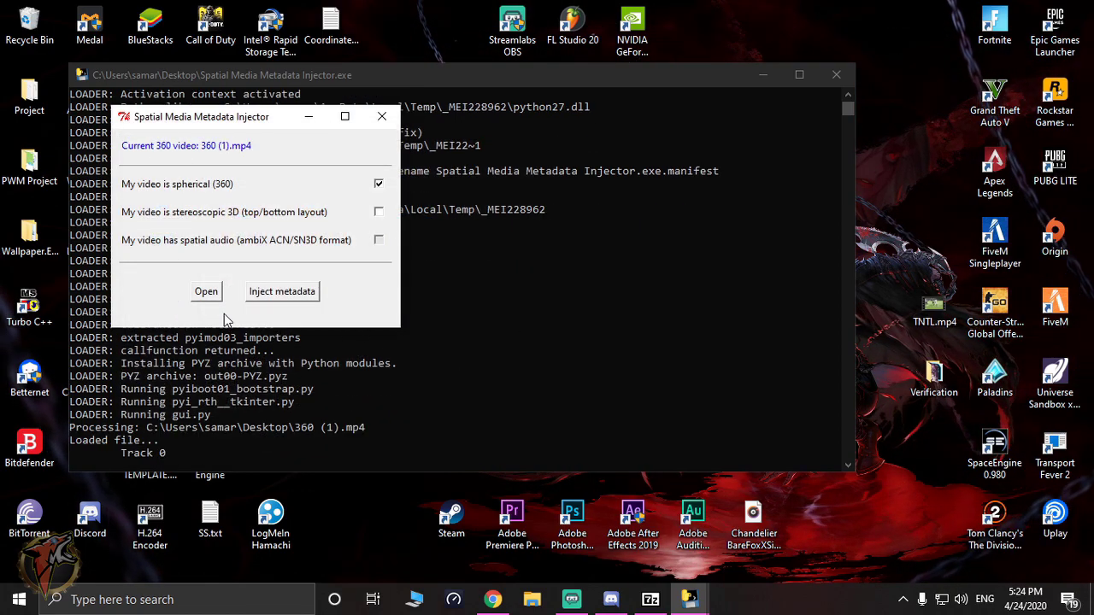
{"action": "mouse_move", "coordinate": [133, 190]}
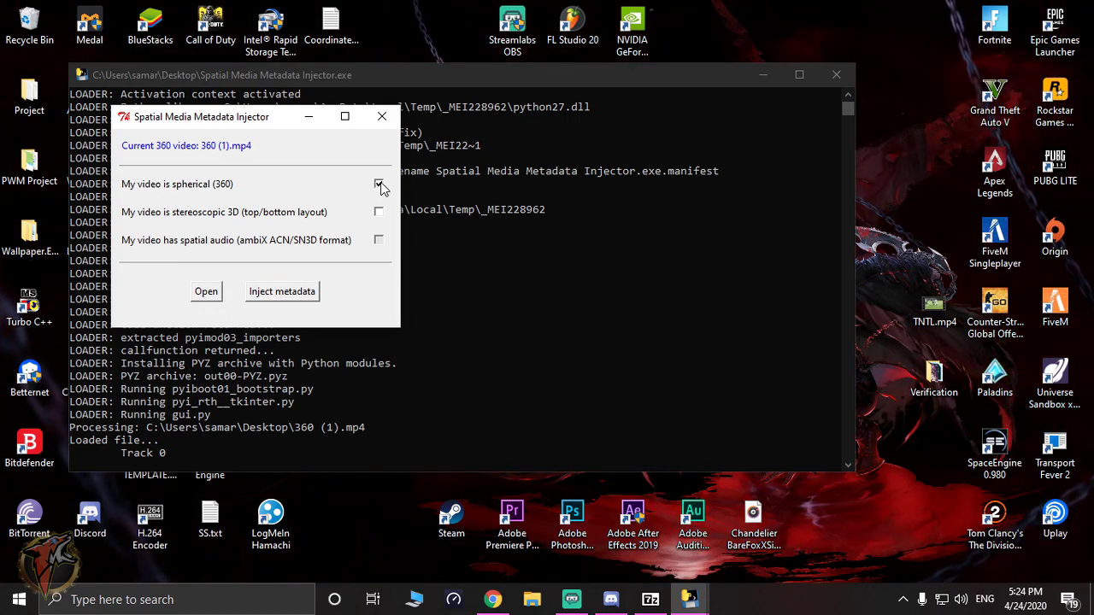
{"action": "left_click", "coordinate": [378, 185]}
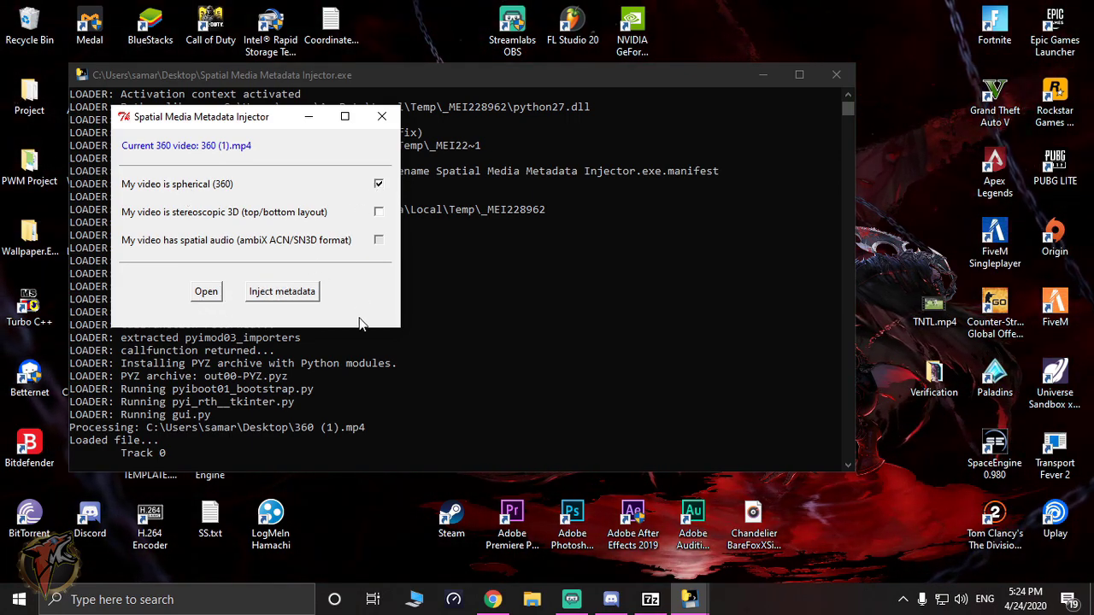
{"action": "left_click", "coordinate": [280, 291]}
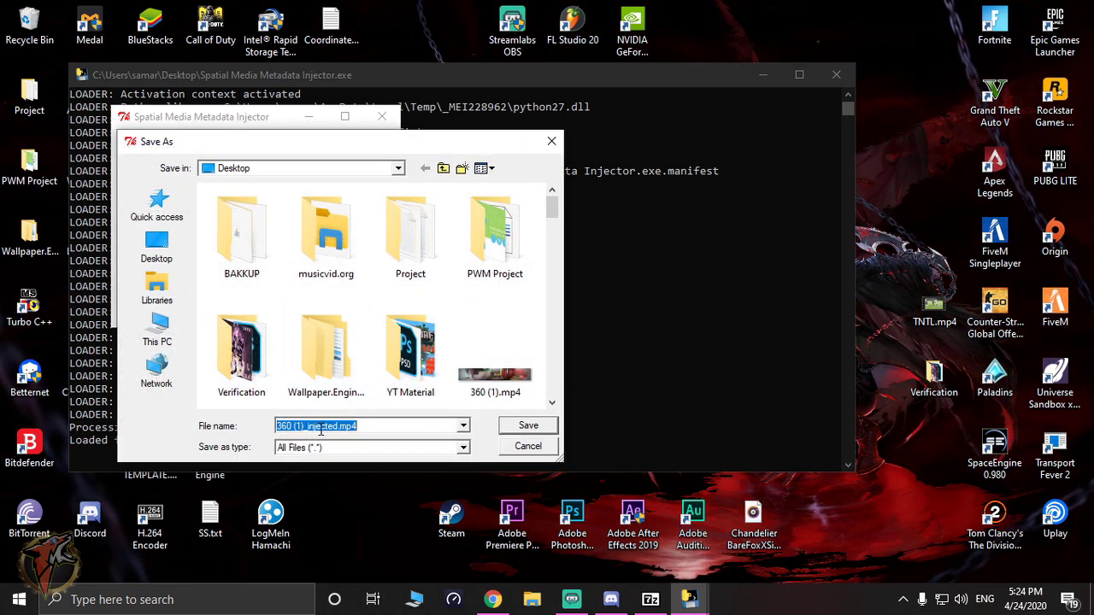
{"action": "mouse_move", "coordinate": [321, 425]}
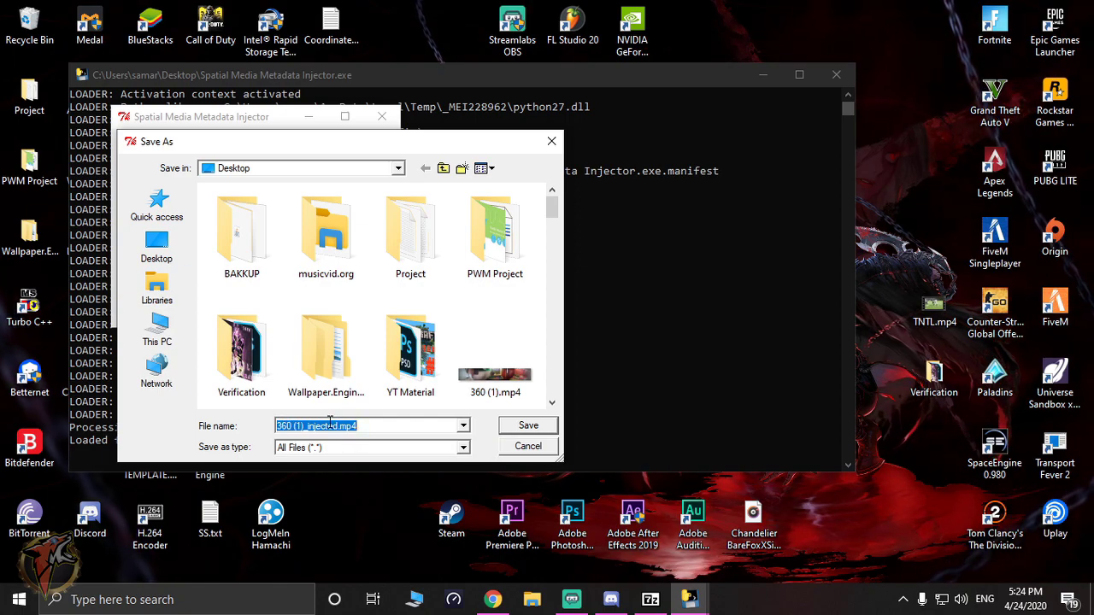
{"action": "left_click", "coordinate": [526, 424]}
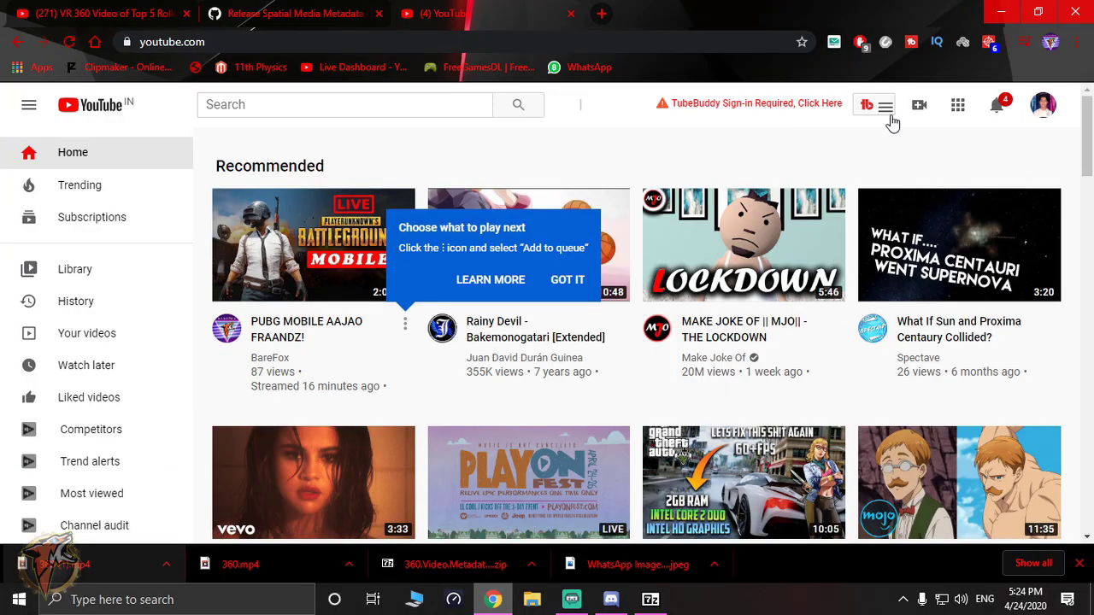
Start a new video upload from YouTube's Create menu for 360 Without Meta.
{"action": "left_click", "coordinate": [920, 105]}
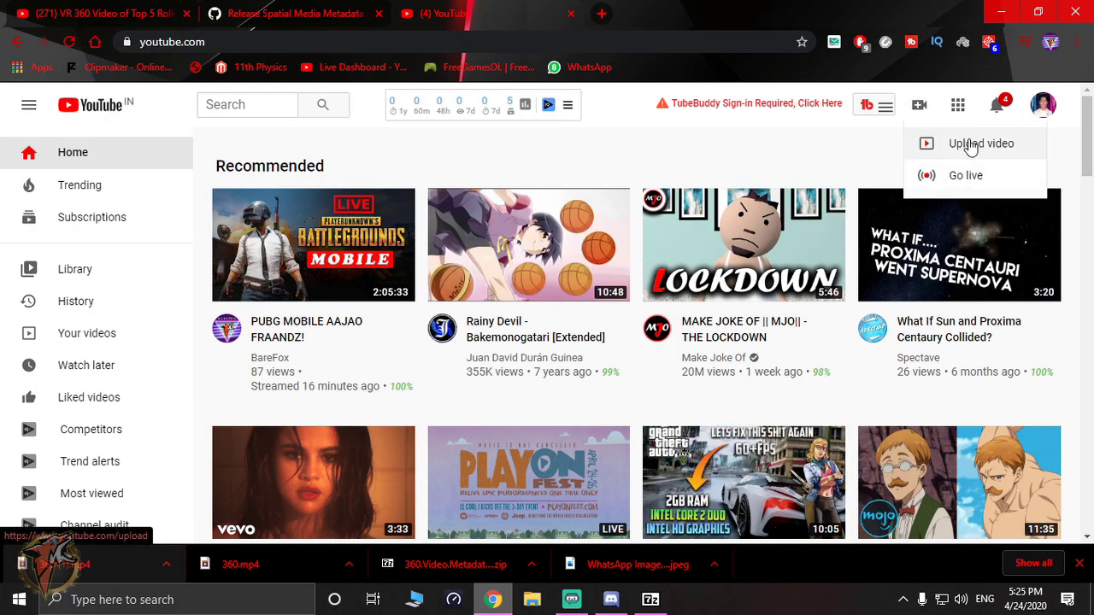
{"action": "left_click", "coordinate": [982, 144]}
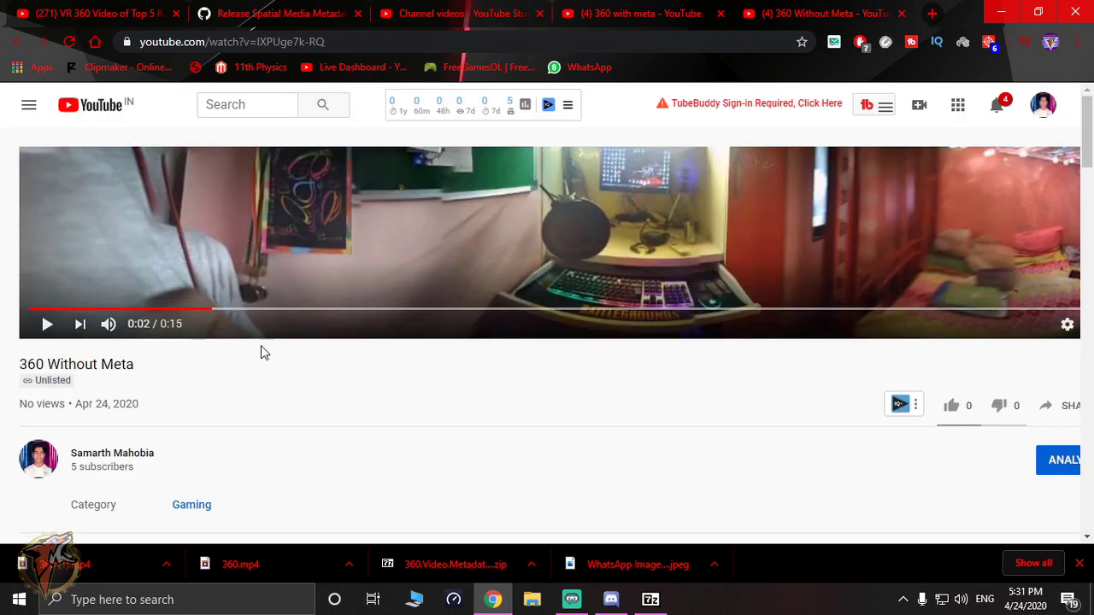
{"action": "mouse_move", "coordinate": [48, 342]}
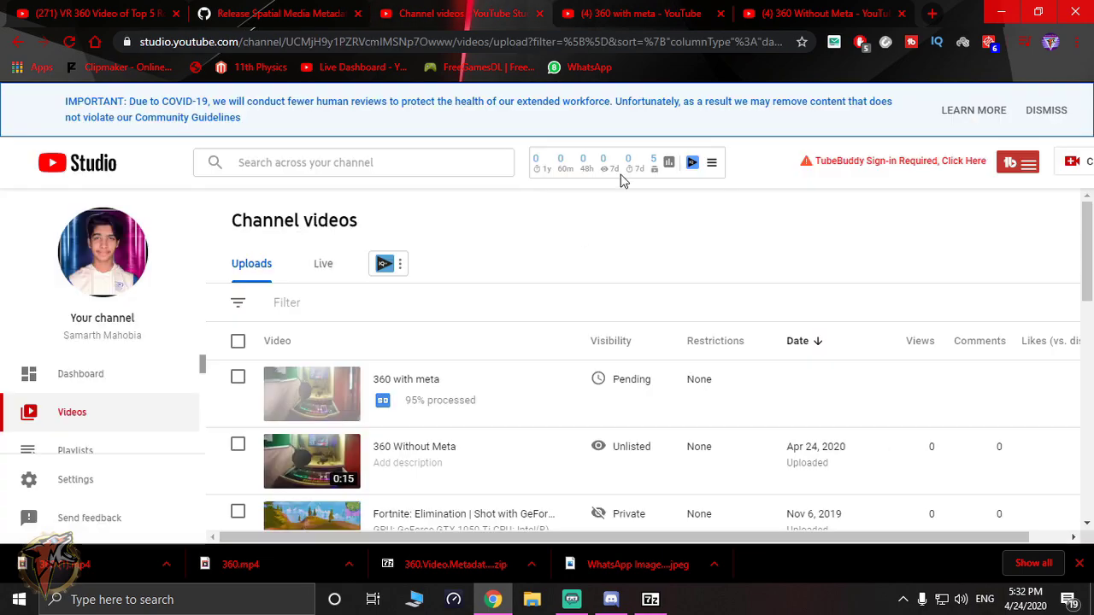
{"action": "mouse_move", "coordinate": [904, 140]}
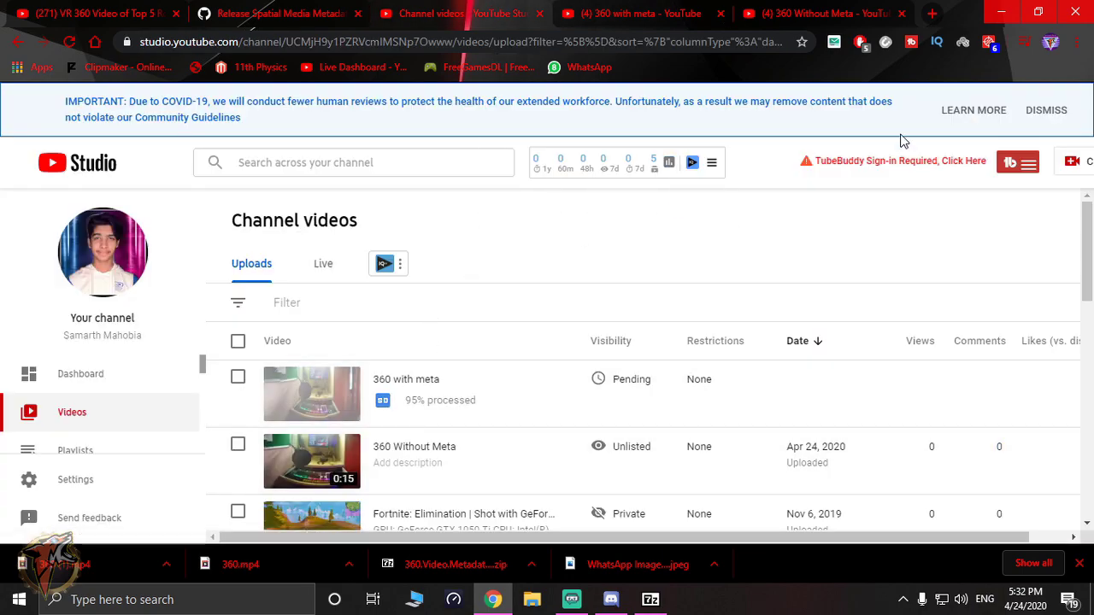
{"action": "mouse_move", "coordinate": [539, 7]}
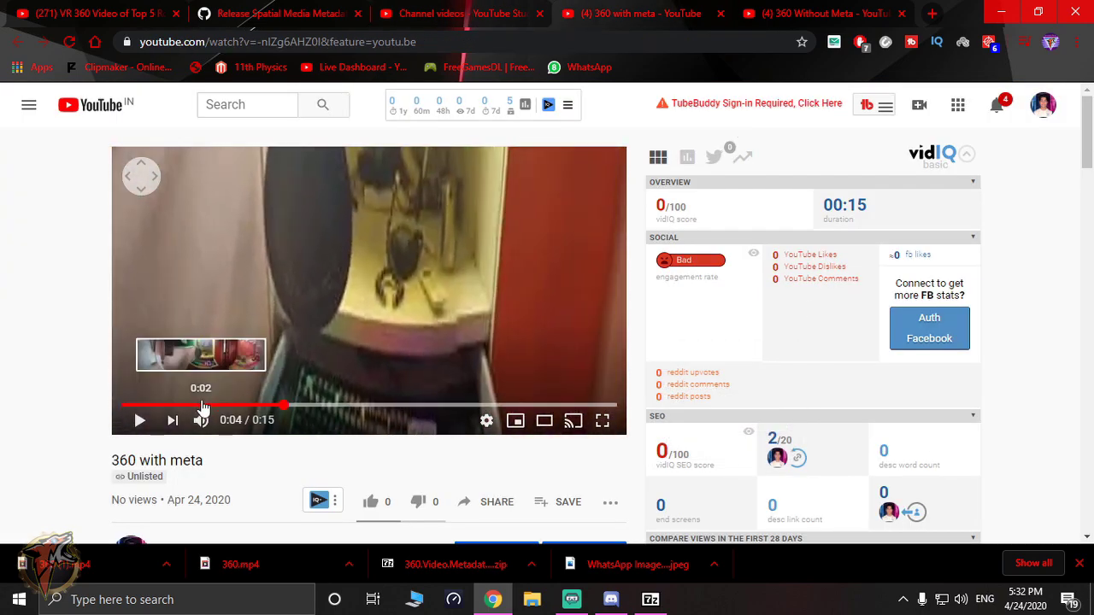
Play the 360 with meta video, like it, then bring Discord to the front.
{"action": "left_click", "coordinate": [140, 420]}
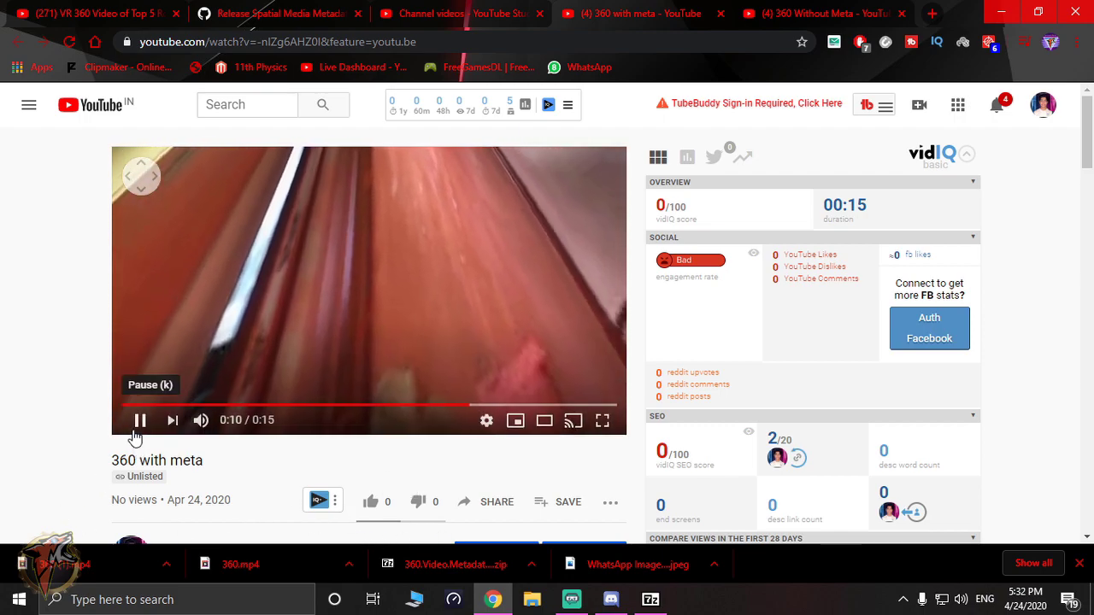
{"action": "scroll", "scroll_direction": "down", "scroll_amount": 3}
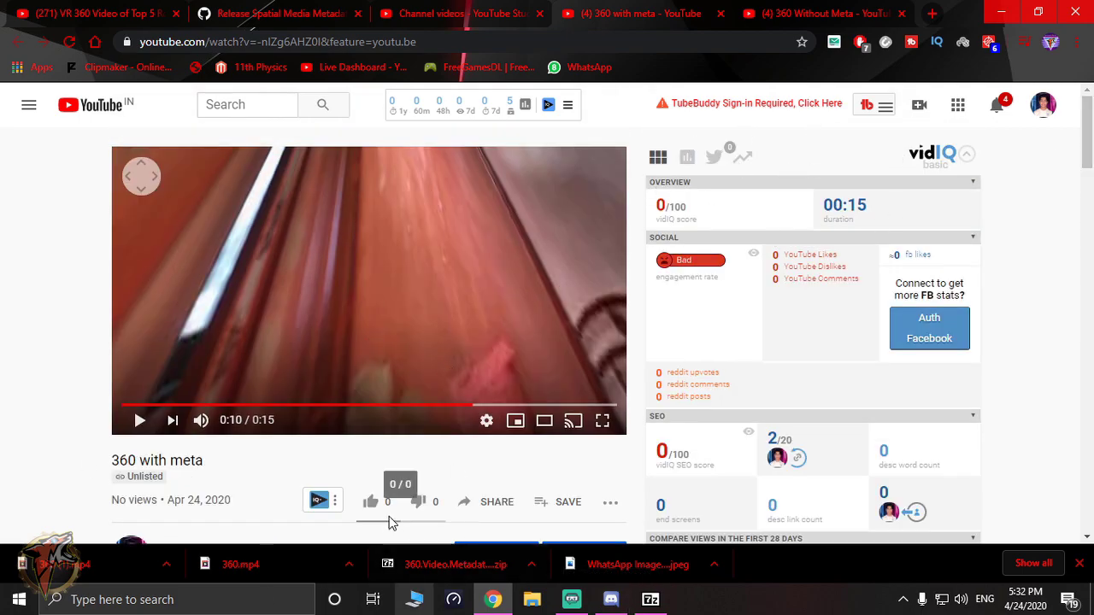
{"action": "left_click", "coordinate": [369, 502]}
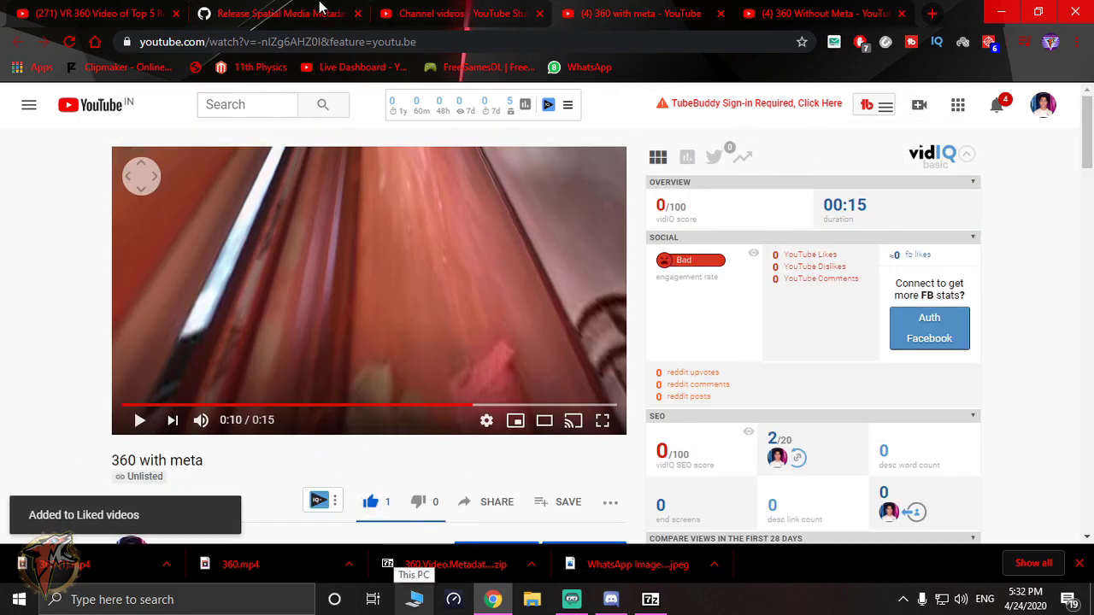
{"action": "left_click", "coordinate": [277, 13]}
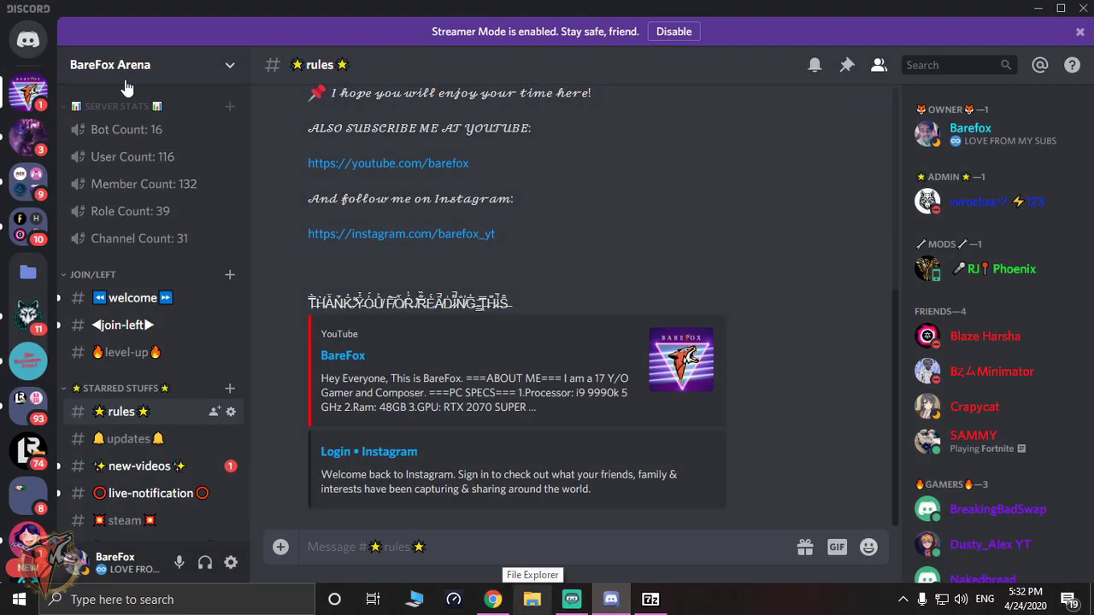
{"action": "mouse_move", "coordinate": [95, 410]}
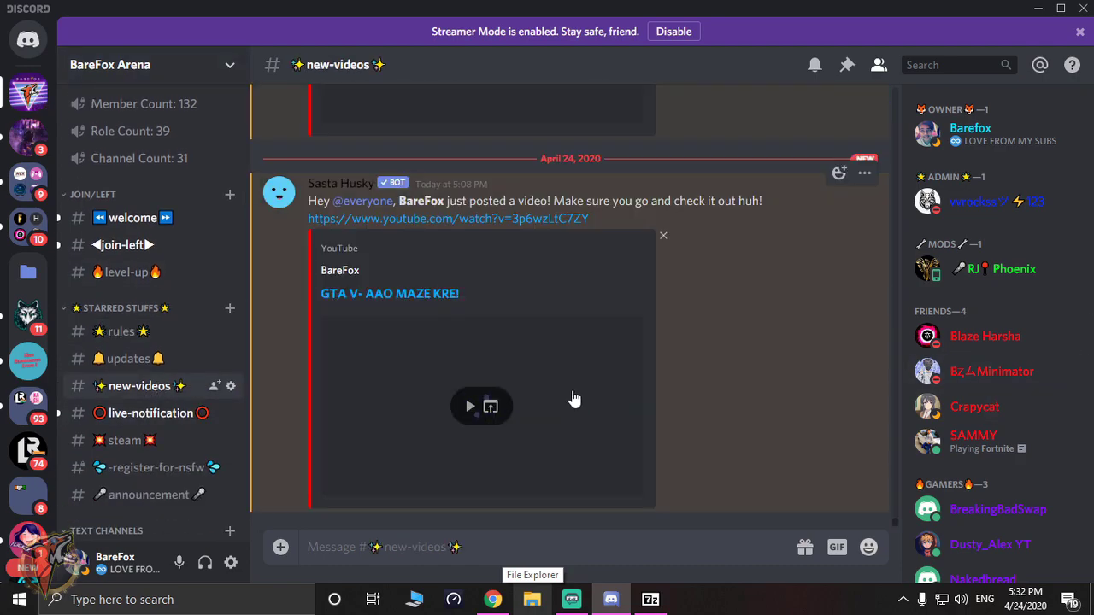
Browse the welcome and rules channels, cancel the notification dialog, and reopen the metadata tool zip.
{"action": "left_click", "coordinate": [133, 217]}
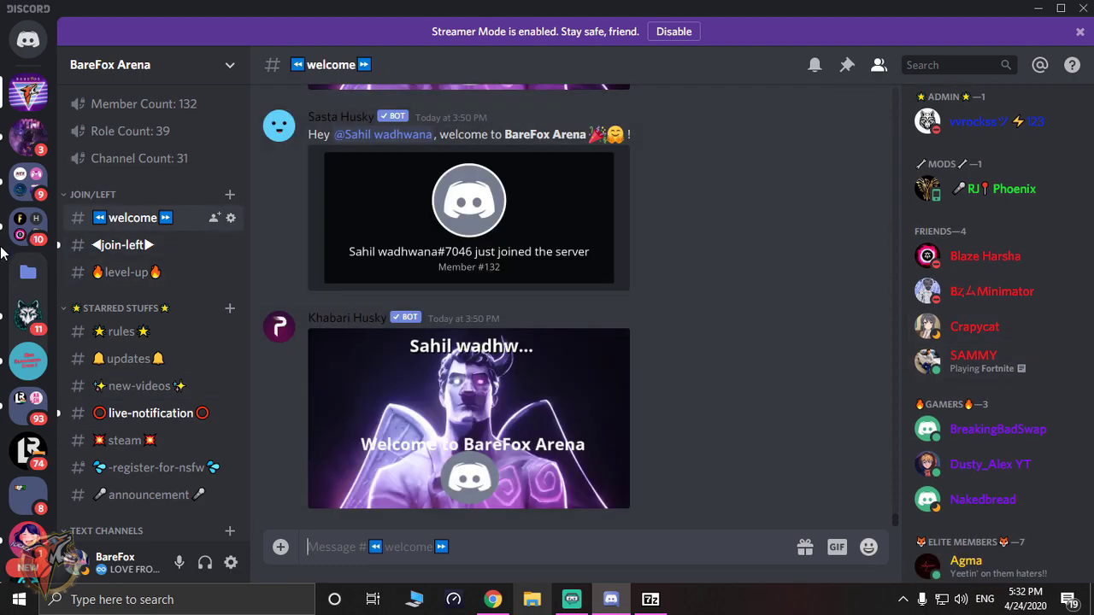
{"action": "left_click", "coordinate": [120, 332]}
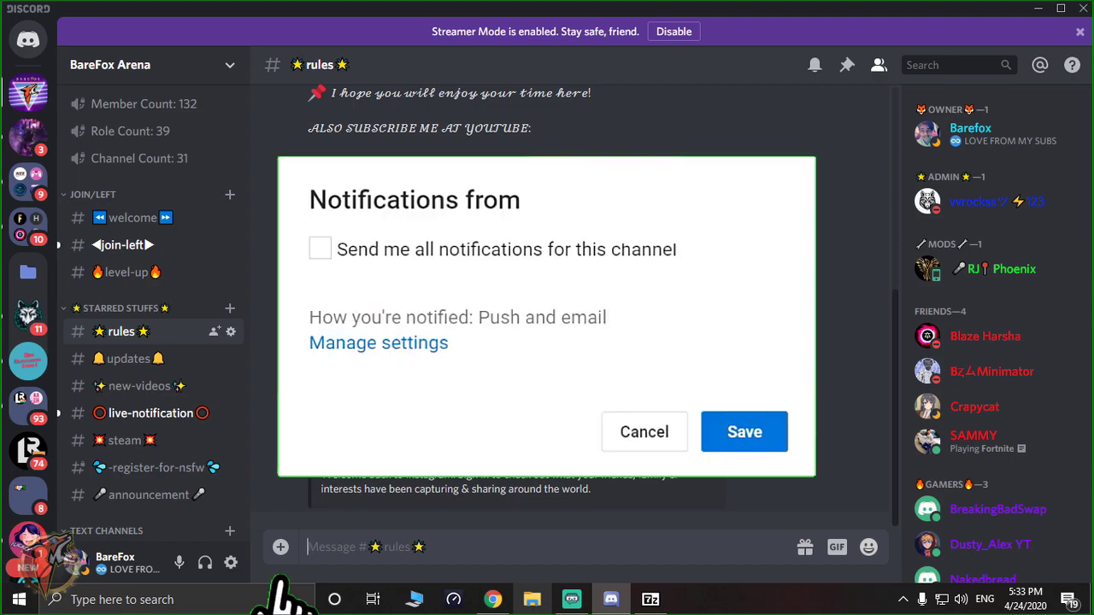
{"action": "left_click", "coordinate": [322, 249]}
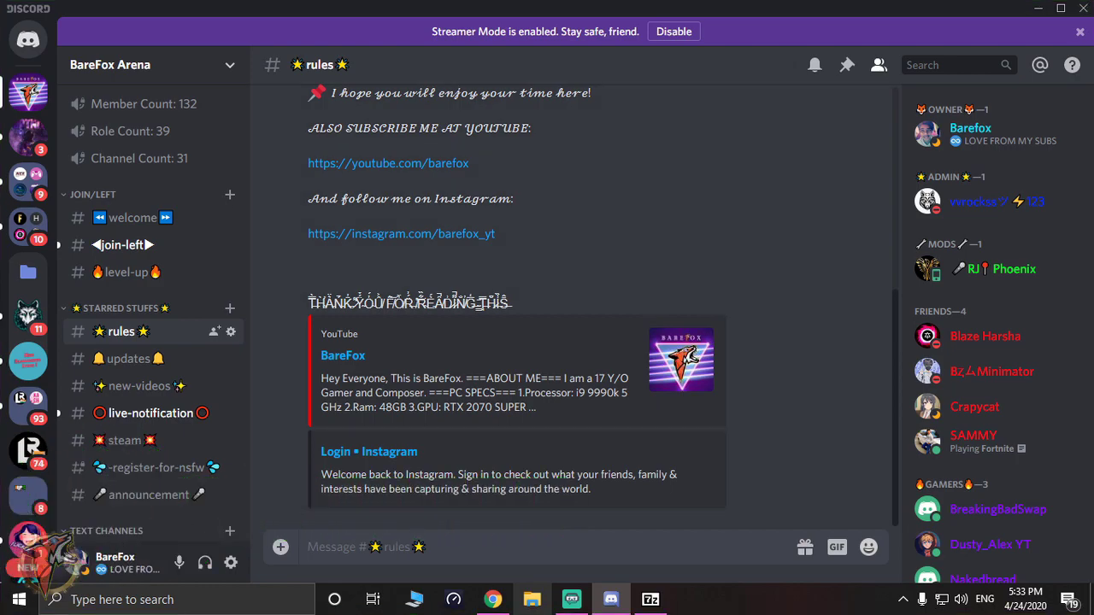
{"action": "left_click", "coordinate": [649, 599]}
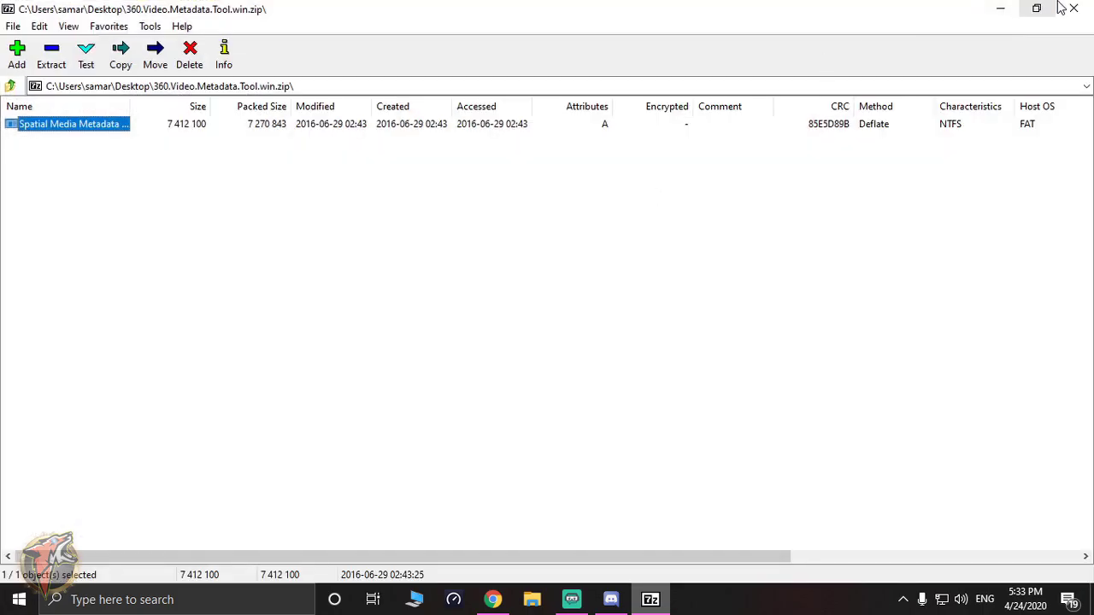